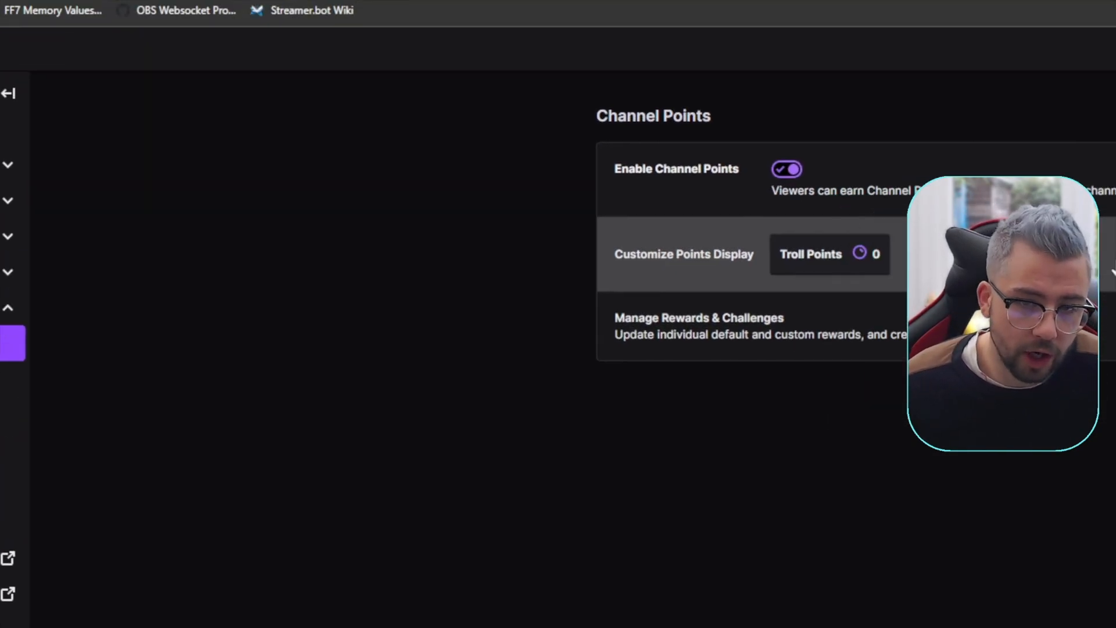
Start a new custom reward, enable Require Viewer to Enter Text, then close the form.
scroll("down", 3)
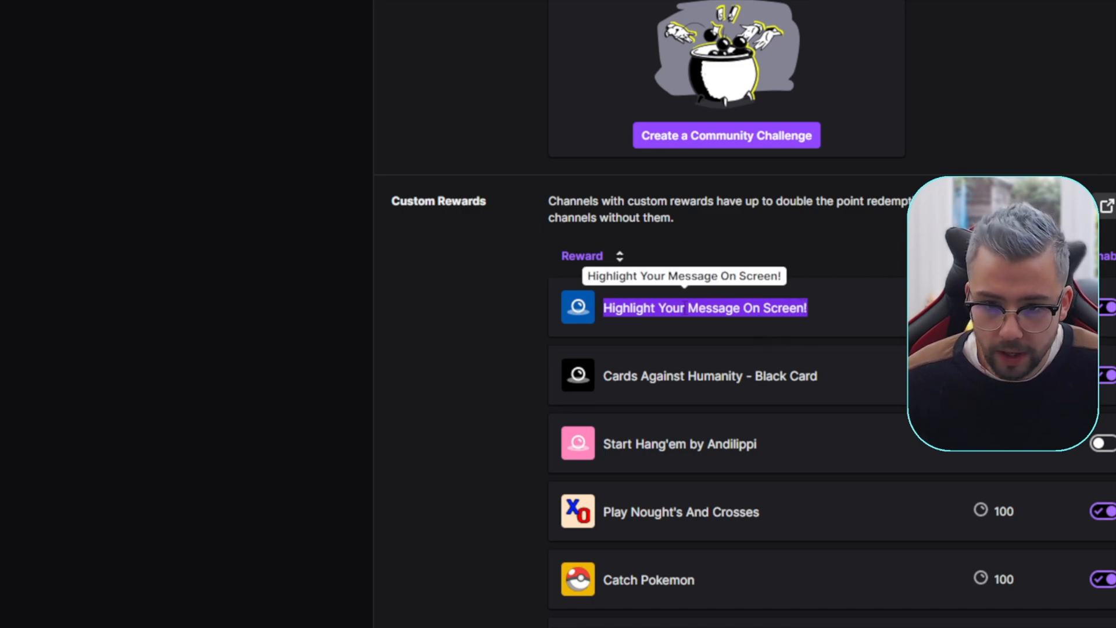
scroll("down", 3)
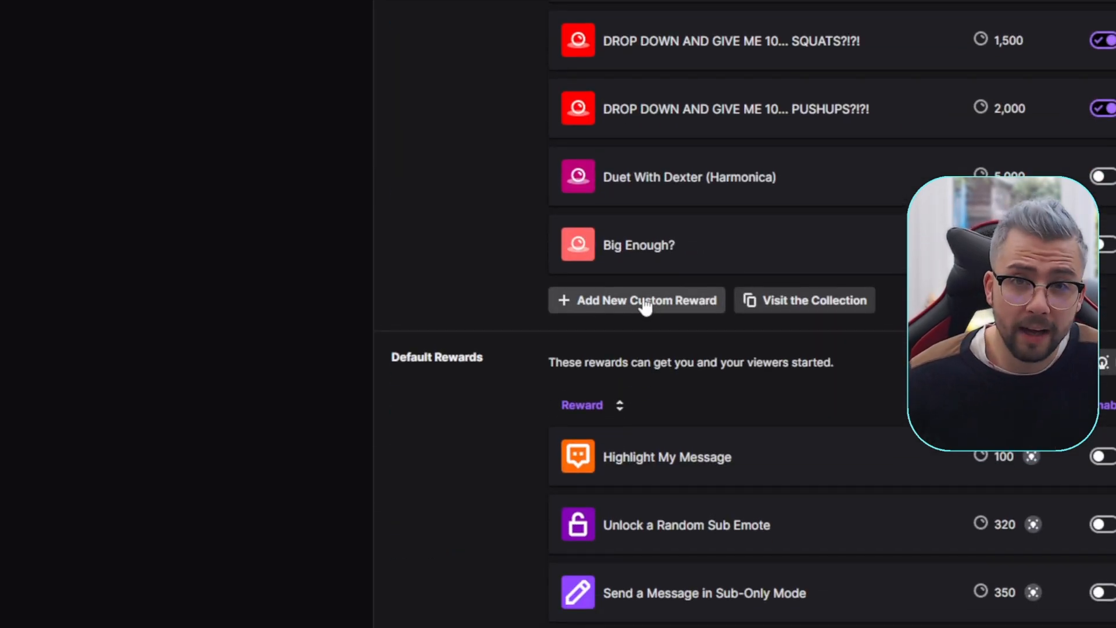
left_click(647, 300)
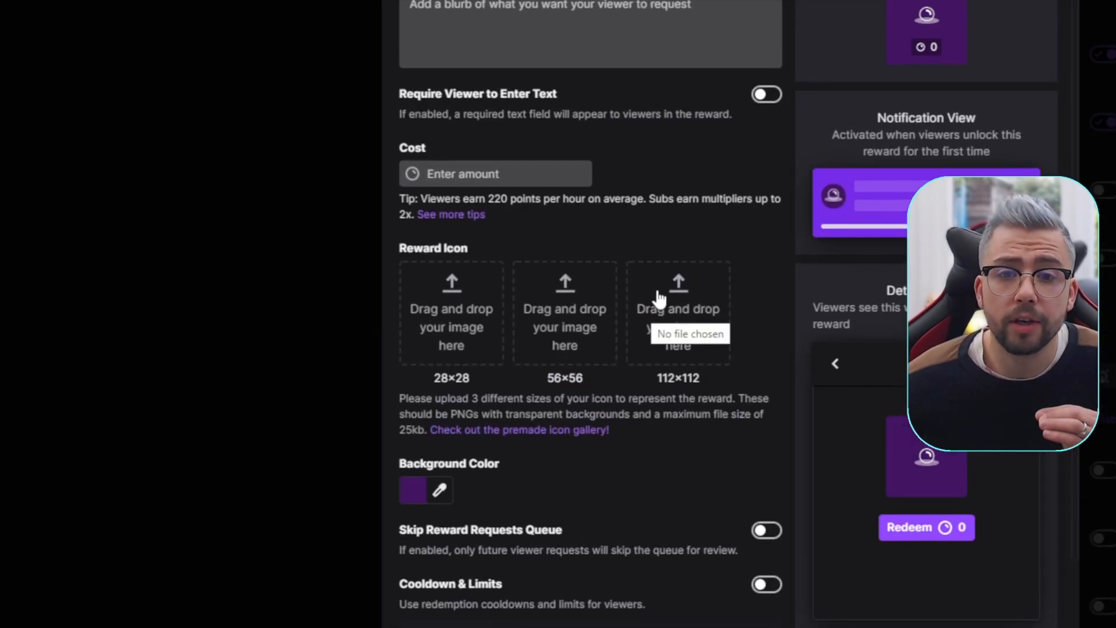
scroll("up", 3)
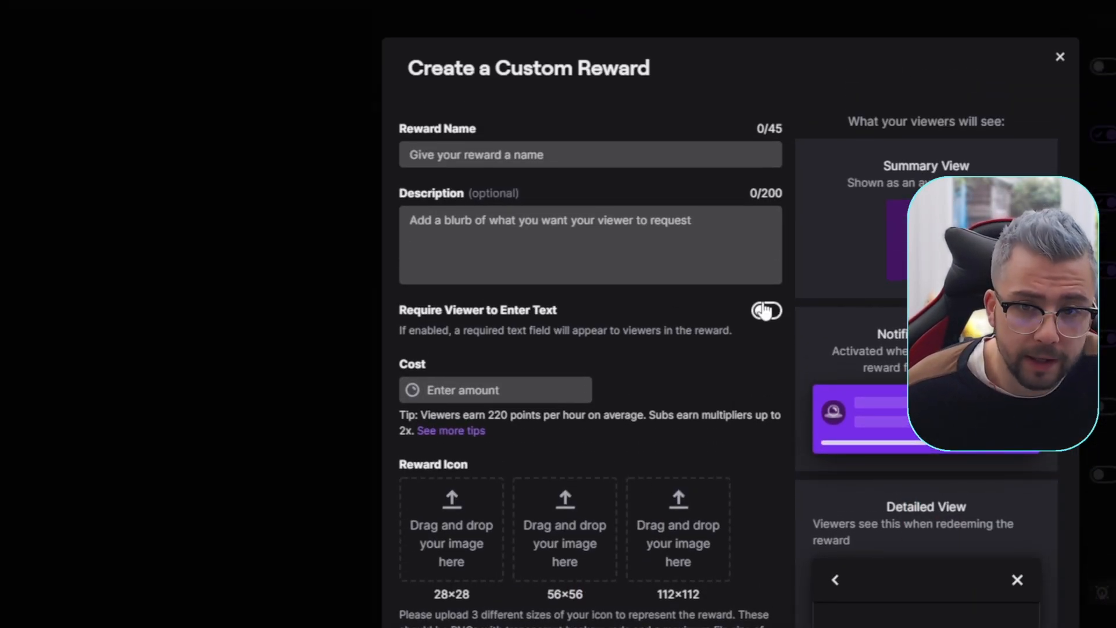
left_click(765, 312)
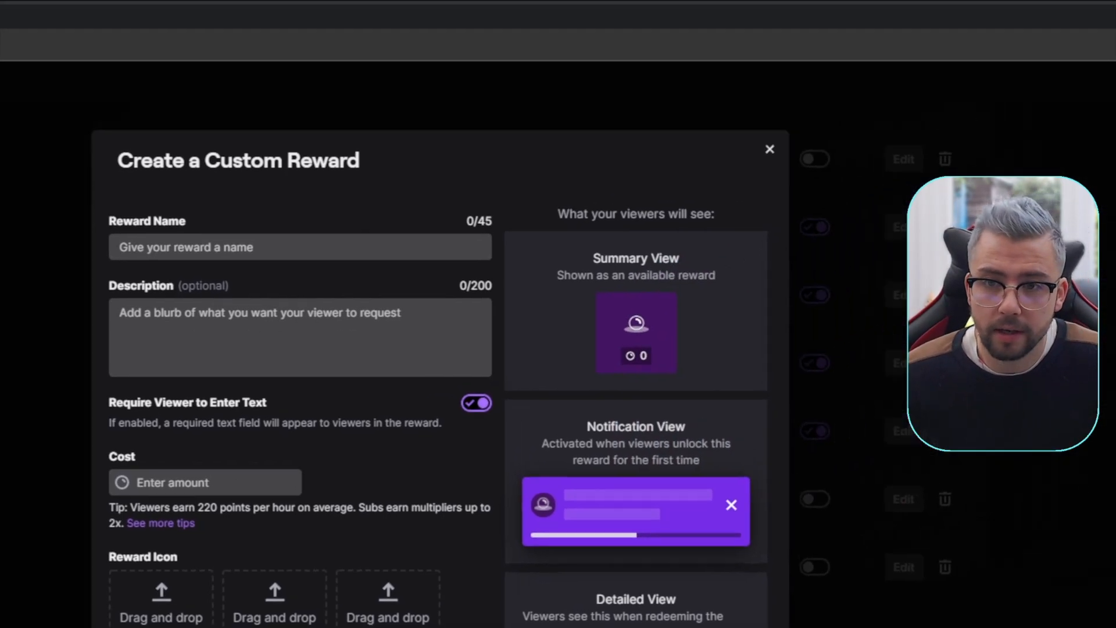
left_click(769, 149)
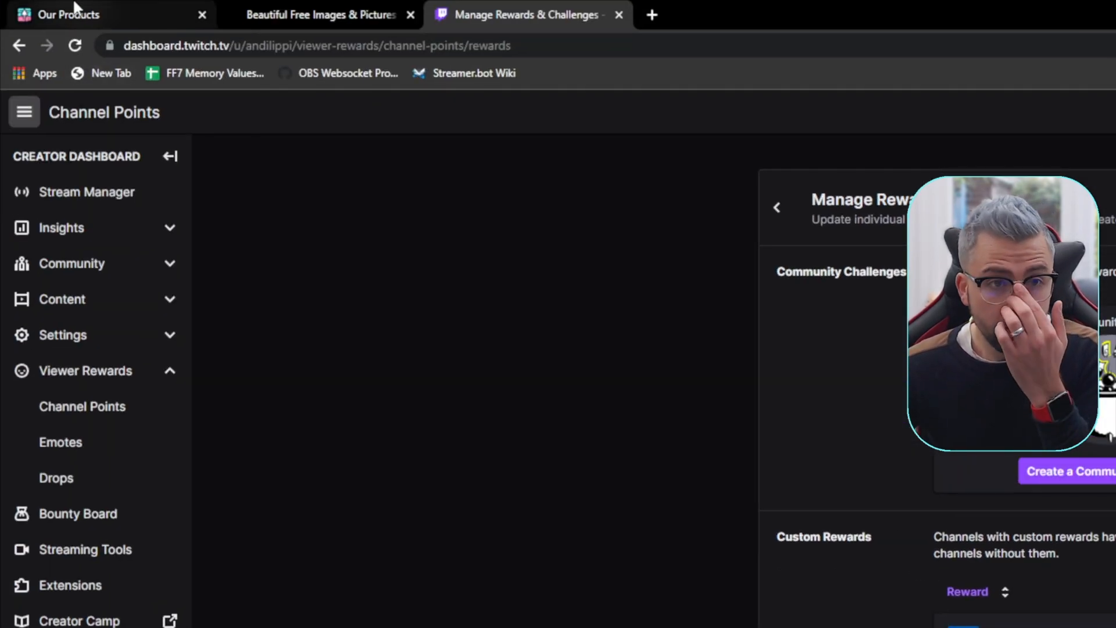
Browse the StreamUP Our Products listings of alerts, effects, games and widgets.
left_click(64, 15)
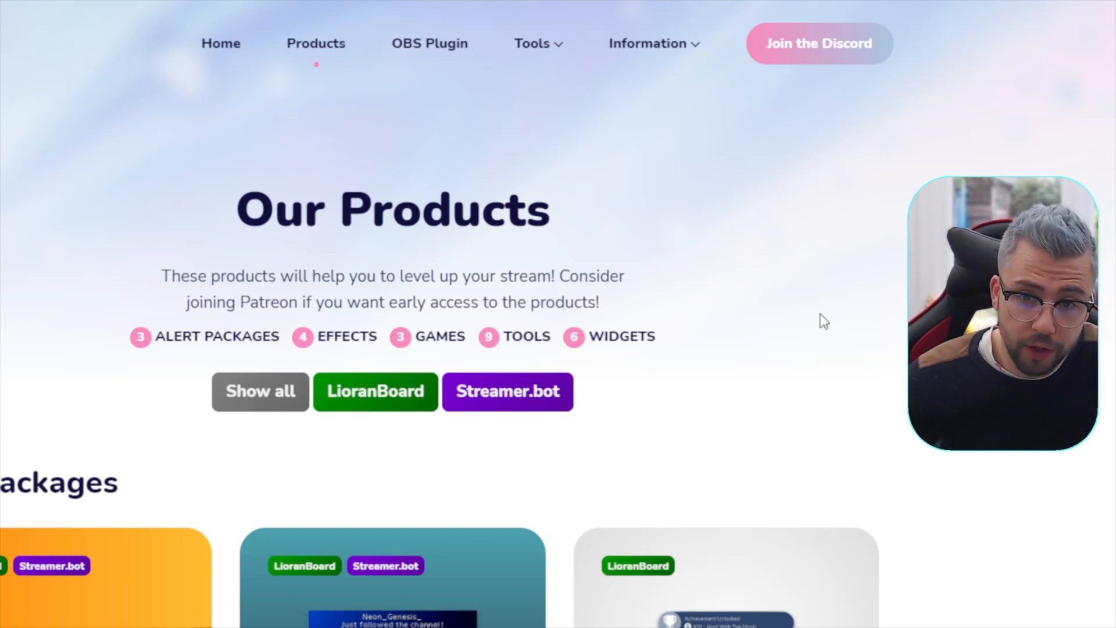
scroll("down", 3)
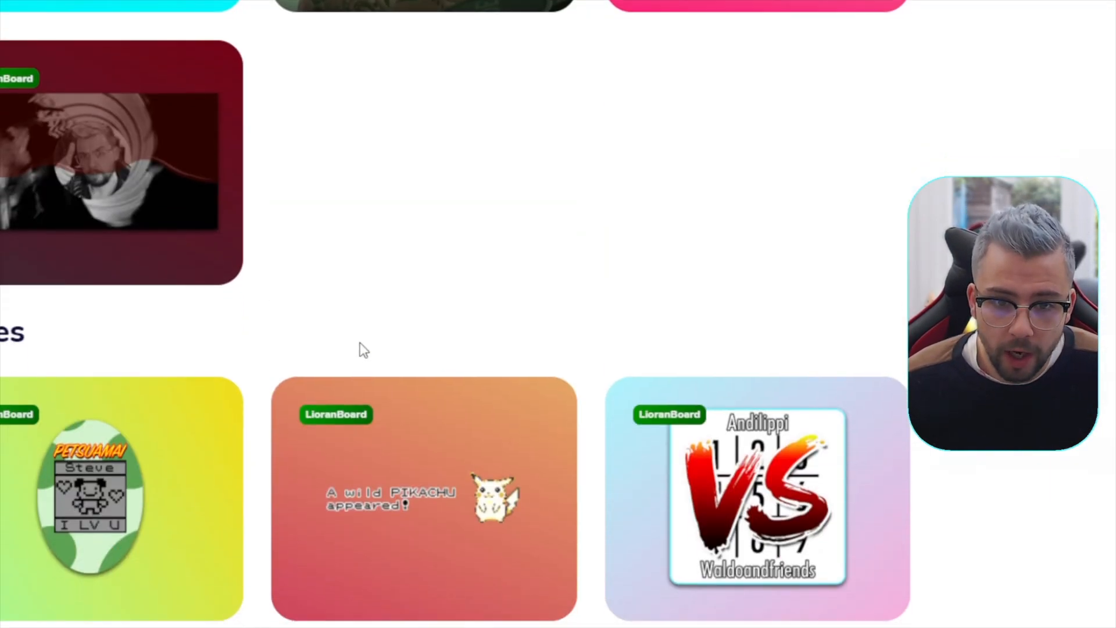
scroll("down", 3)
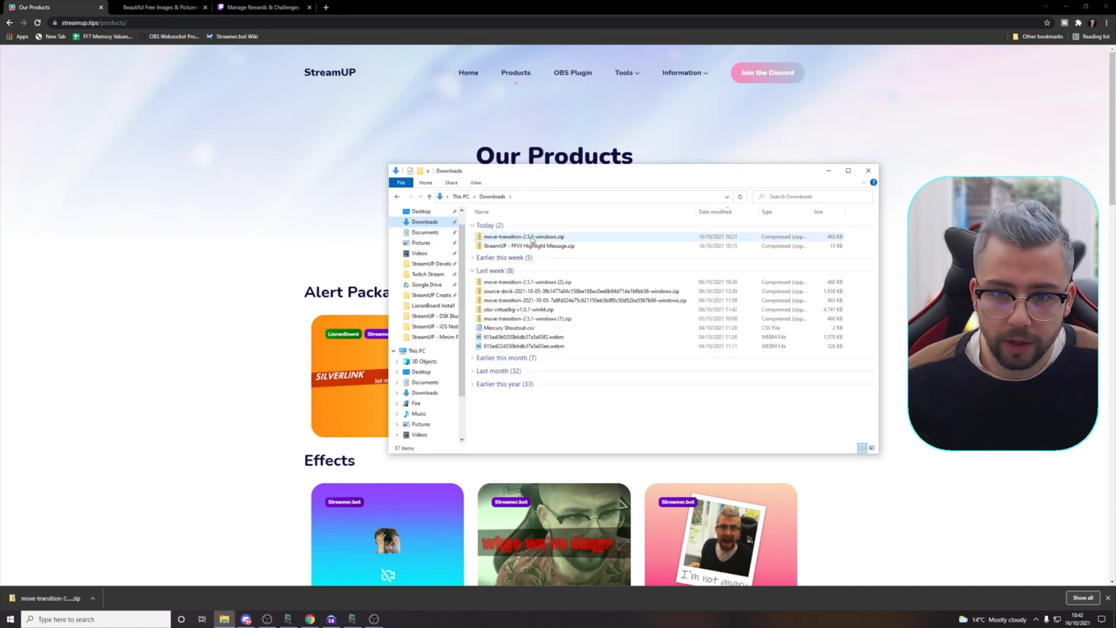
Navigate Documents > StreamUP Stuff > FFVII Highlight Message > DOWNLOAD AND INSTALL THESE FIRST.
double_click(528, 245)
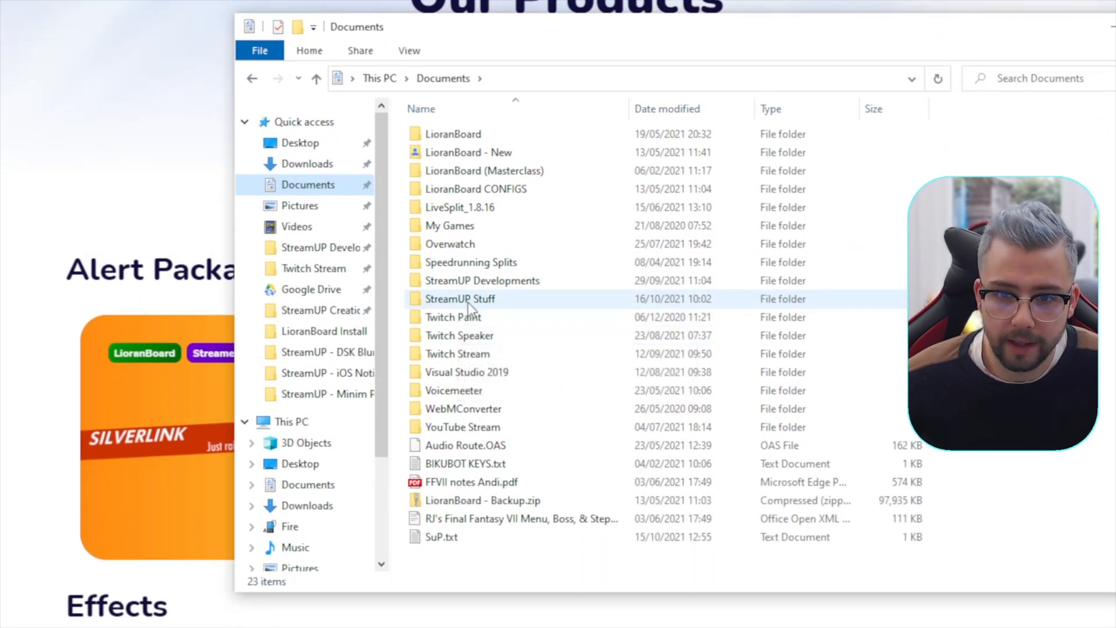
double_click(461, 299)
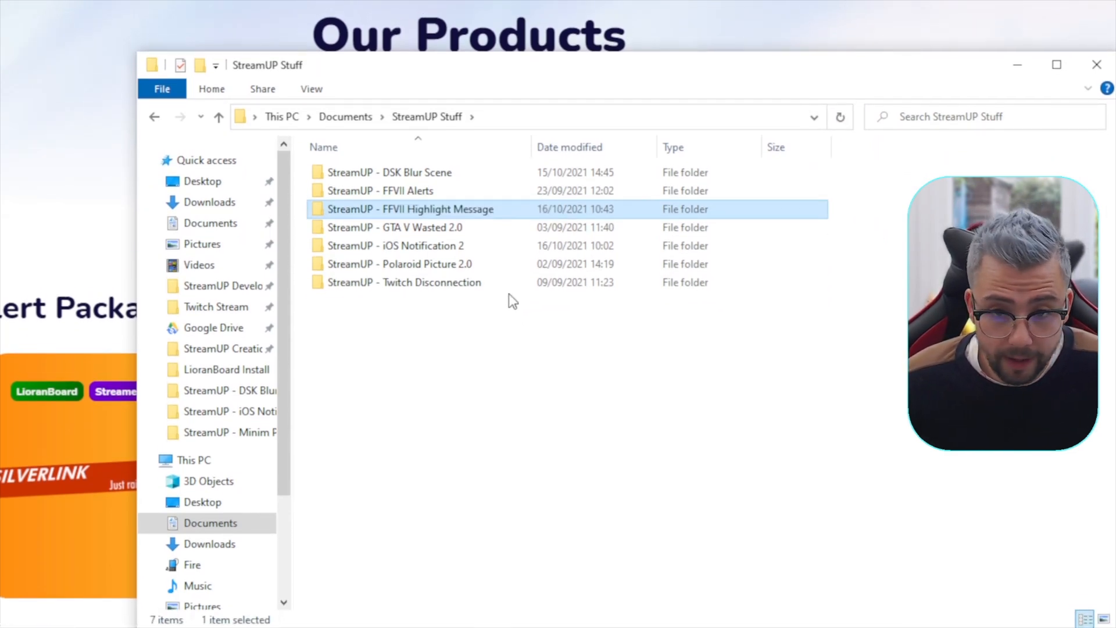
double_click(410, 209)
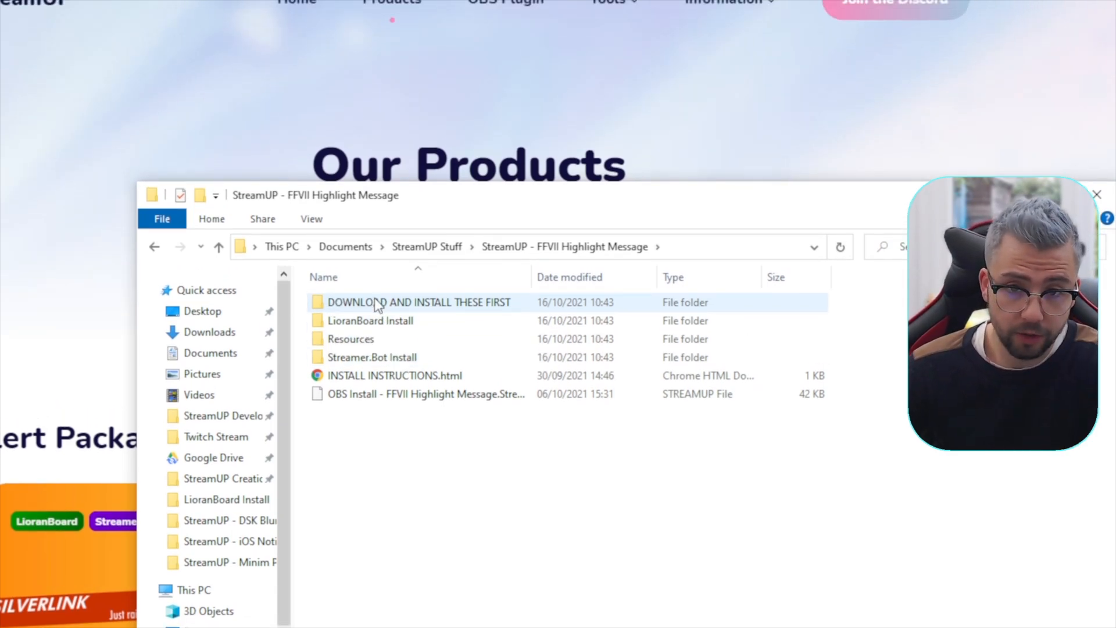
double_click(416, 303)
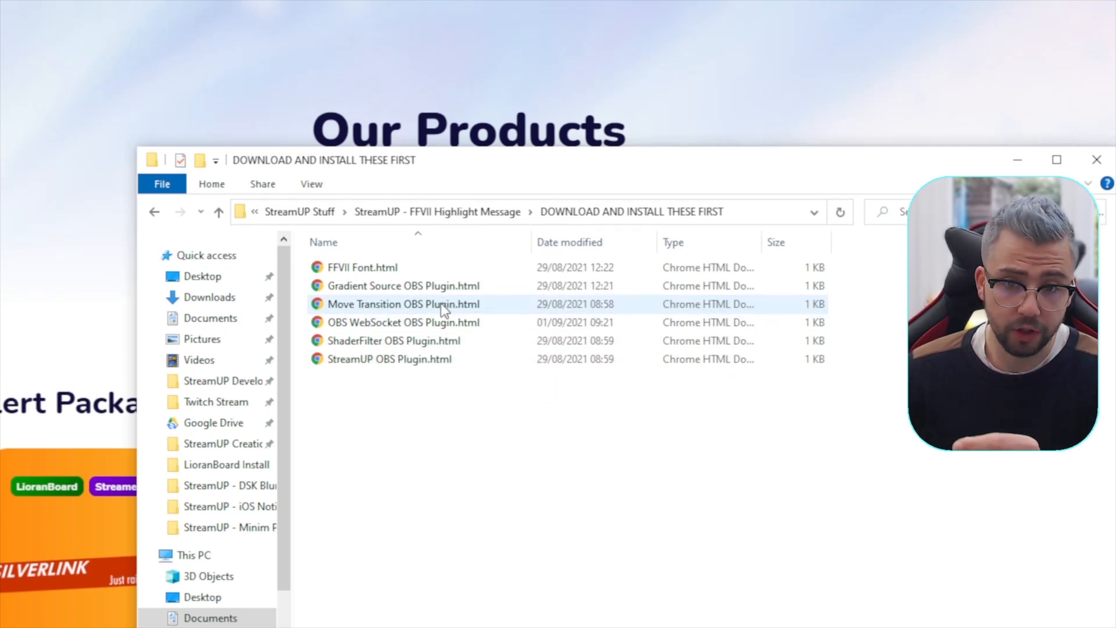
mouse_move(474, 309)
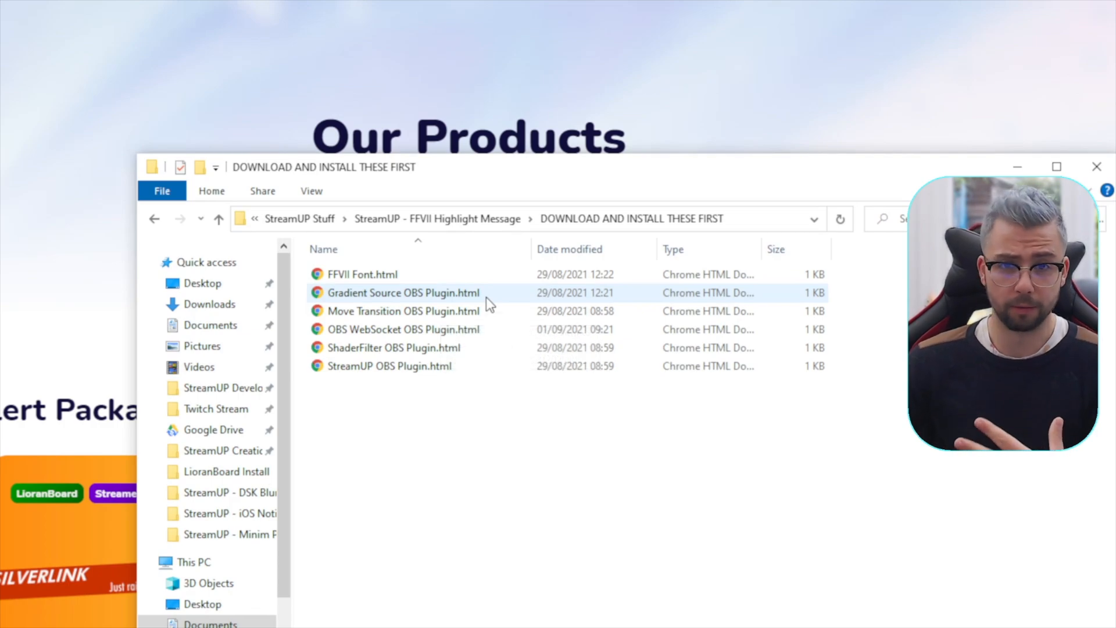
mouse_move(487, 303)
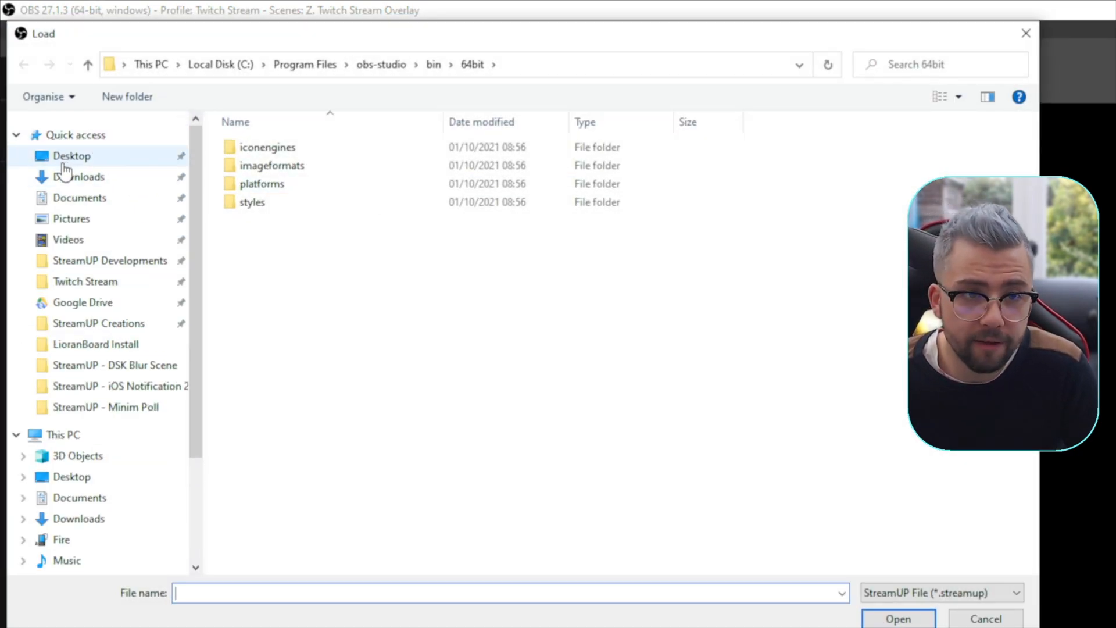
Browse to the FFVII Highlight Message folder and select its OBS Install .streamup file.
left_click(79, 198)
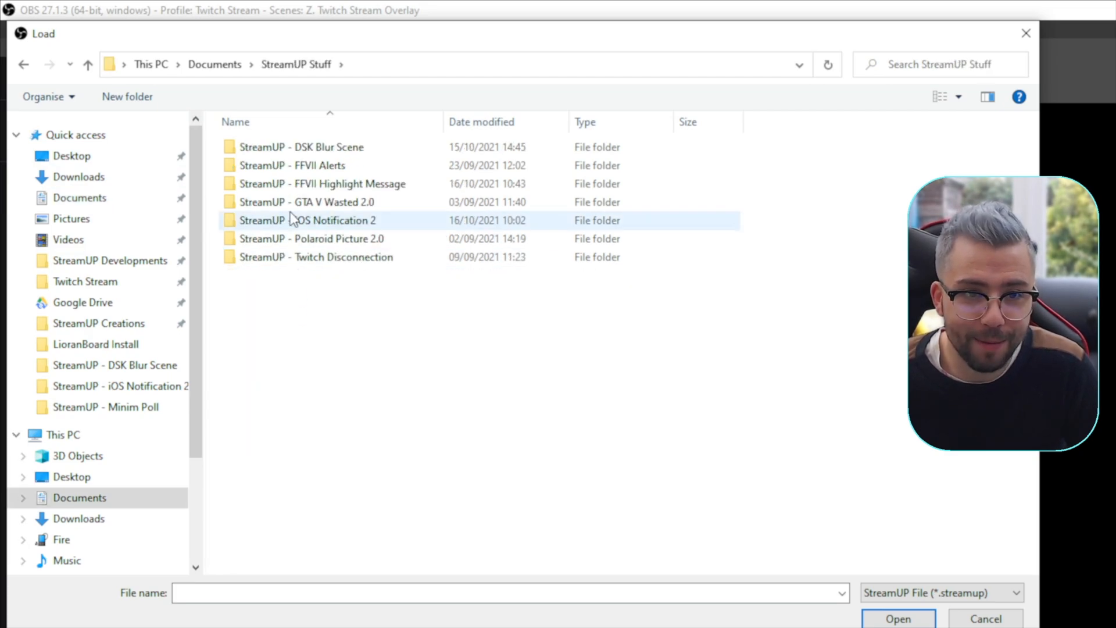
left_click(343, 183)
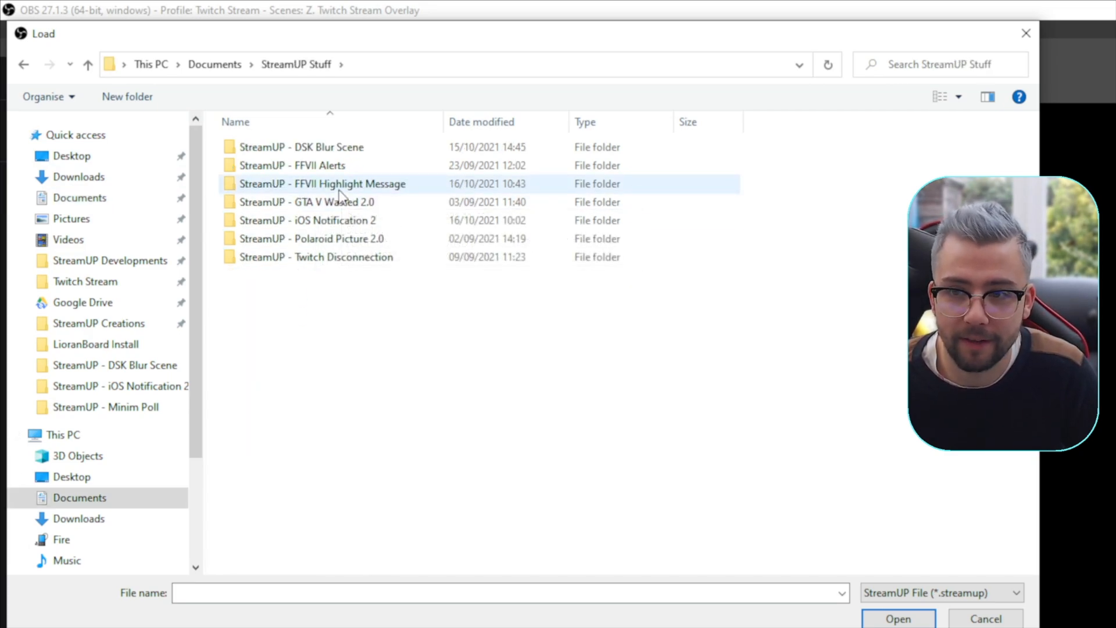
double_click(323, 183)
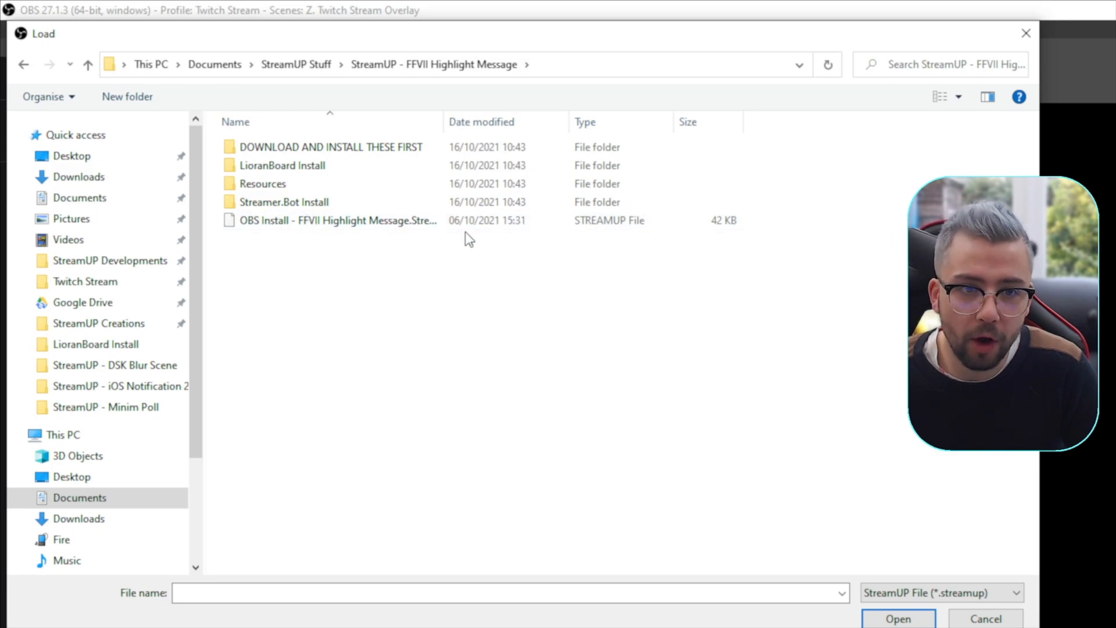
left_click(337, 221)
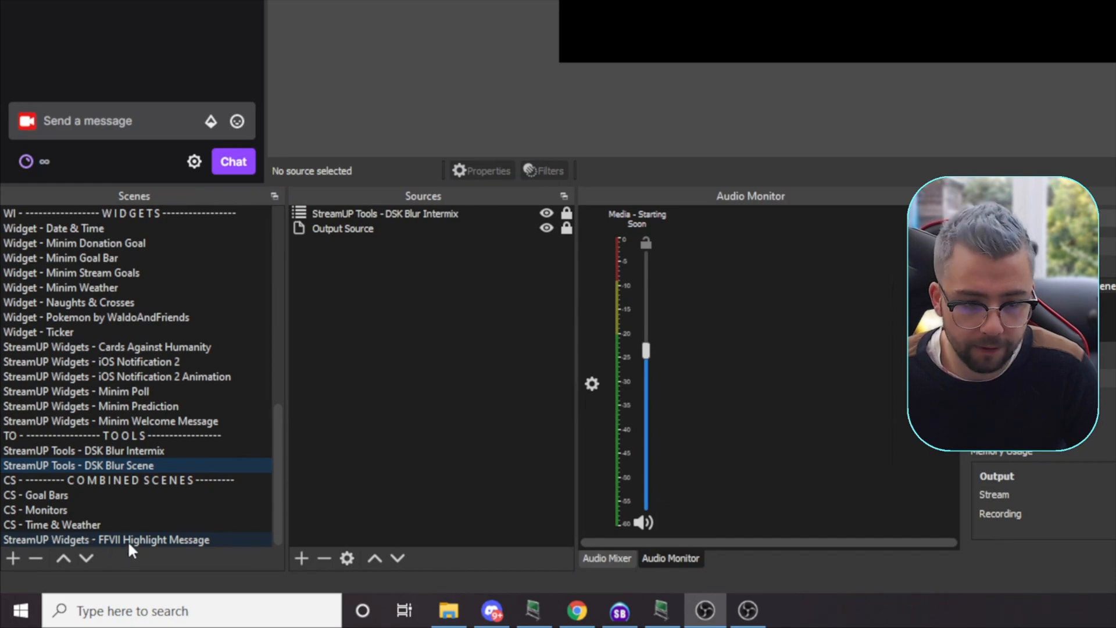
Select the StreamUP Widgets - FFVII Highlight Message scene in the Scenes dock.
left_click(107, 539)
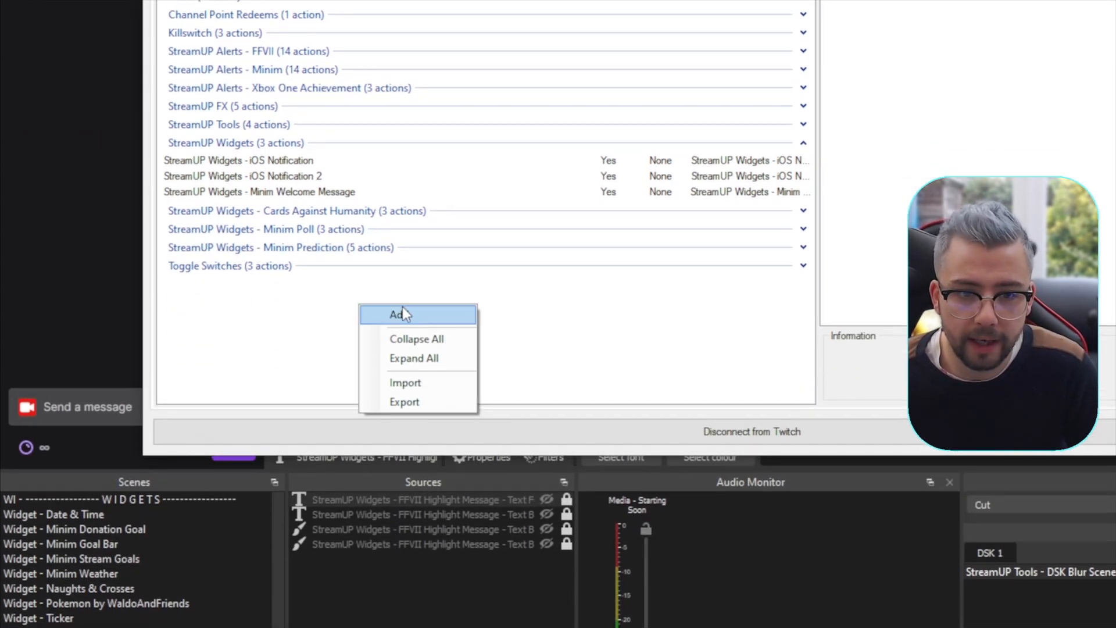
Import the widget's Streamer.bot action and view the FFVII Highlight Message sub-actions.
left_click(405, 382)
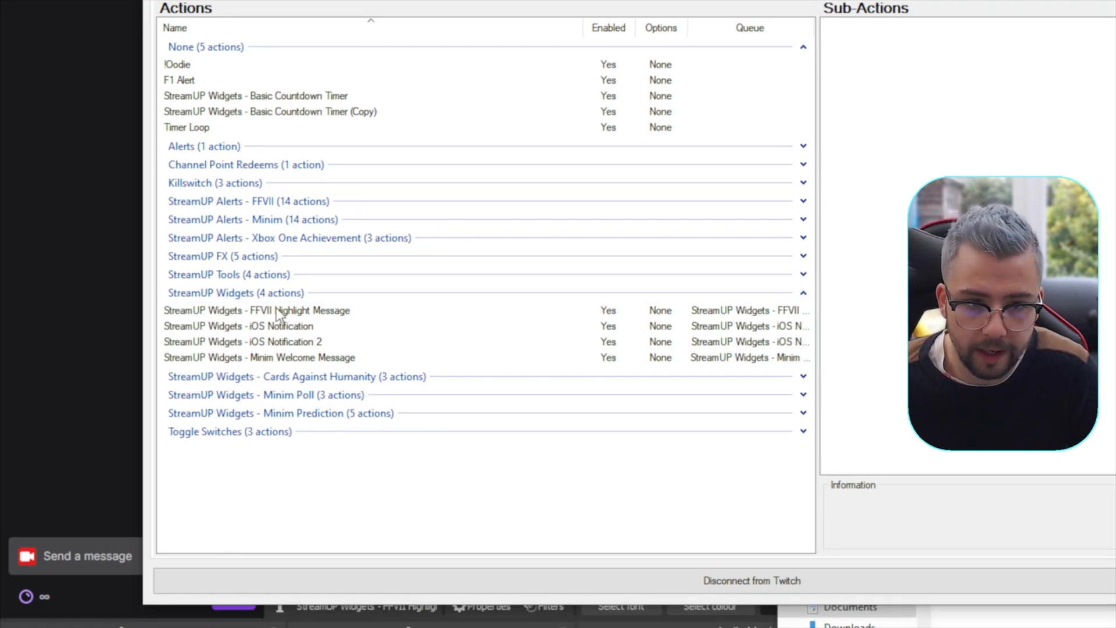
left_click(256, 310)
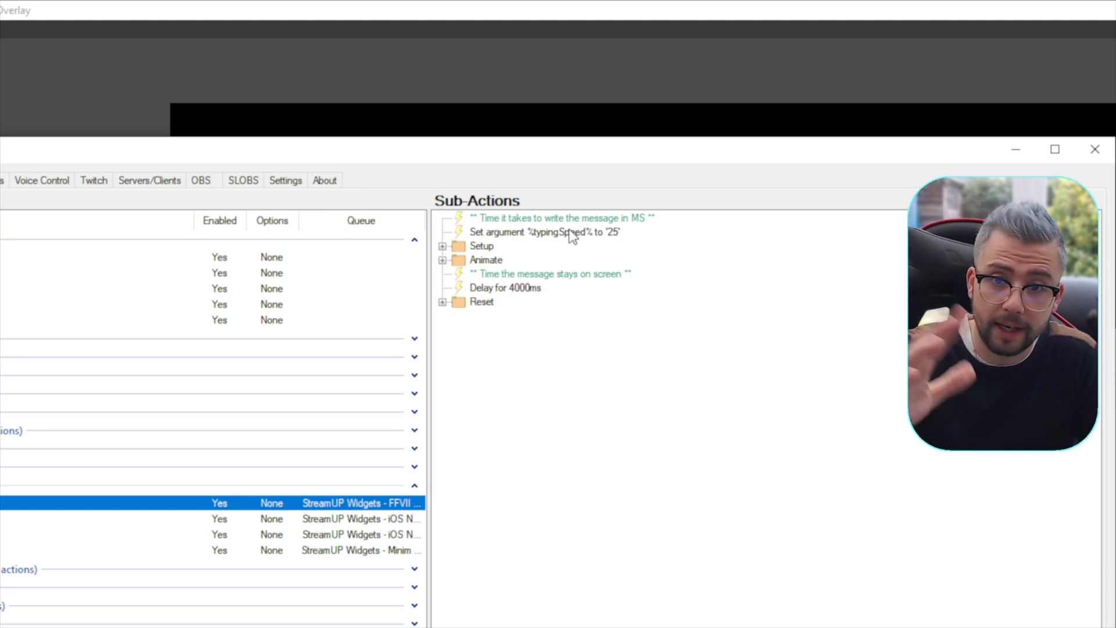
mouse_move(615, 239)
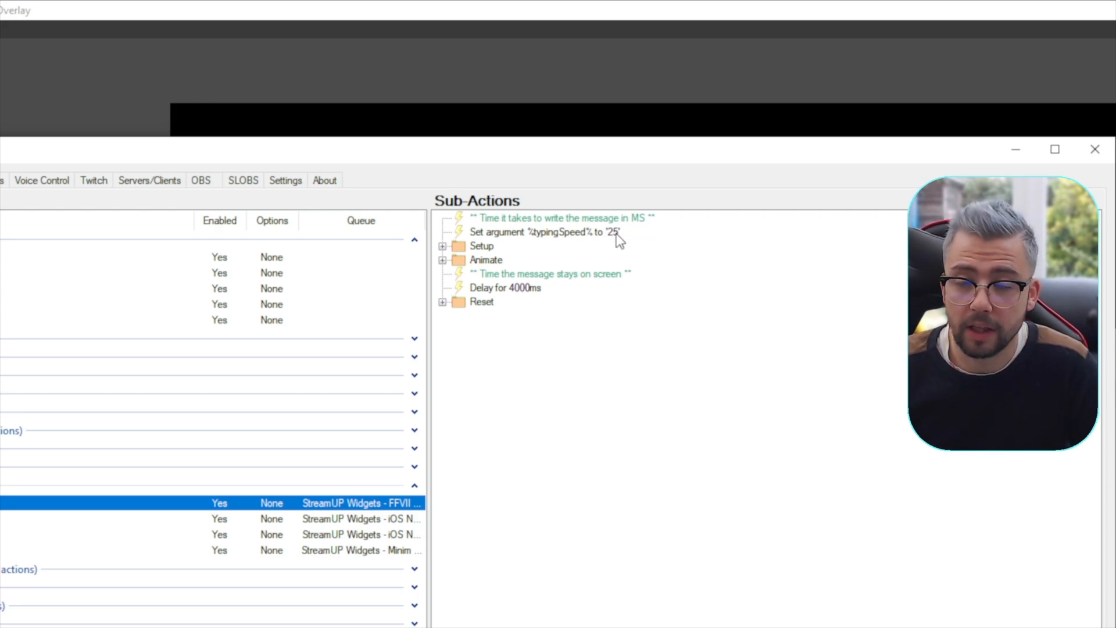
mouse_move(514, 286)
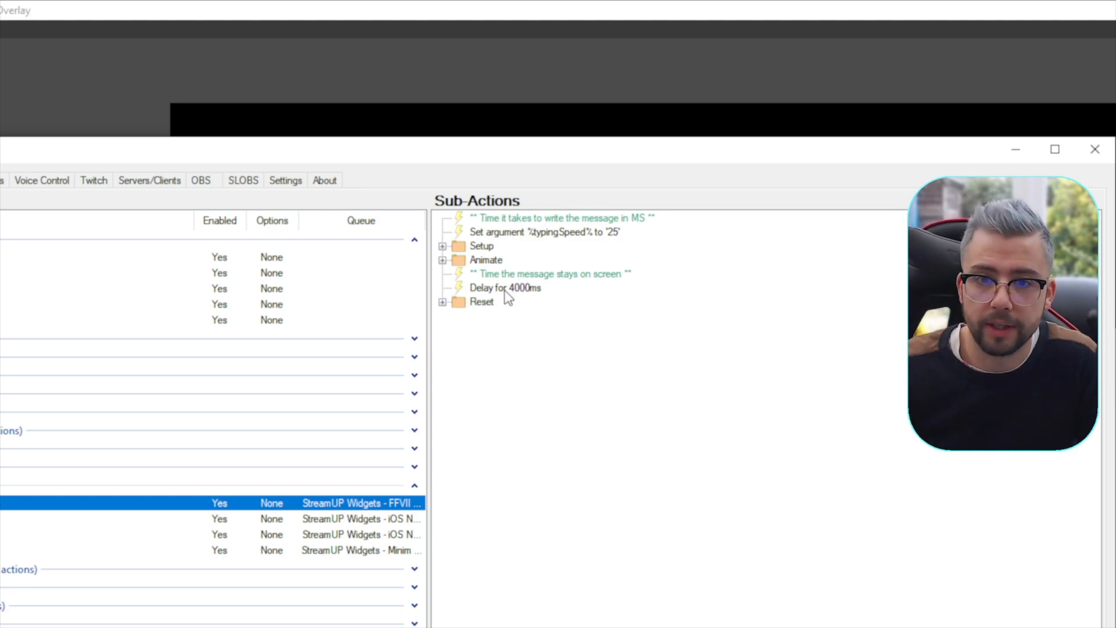
double_click(505, 289)
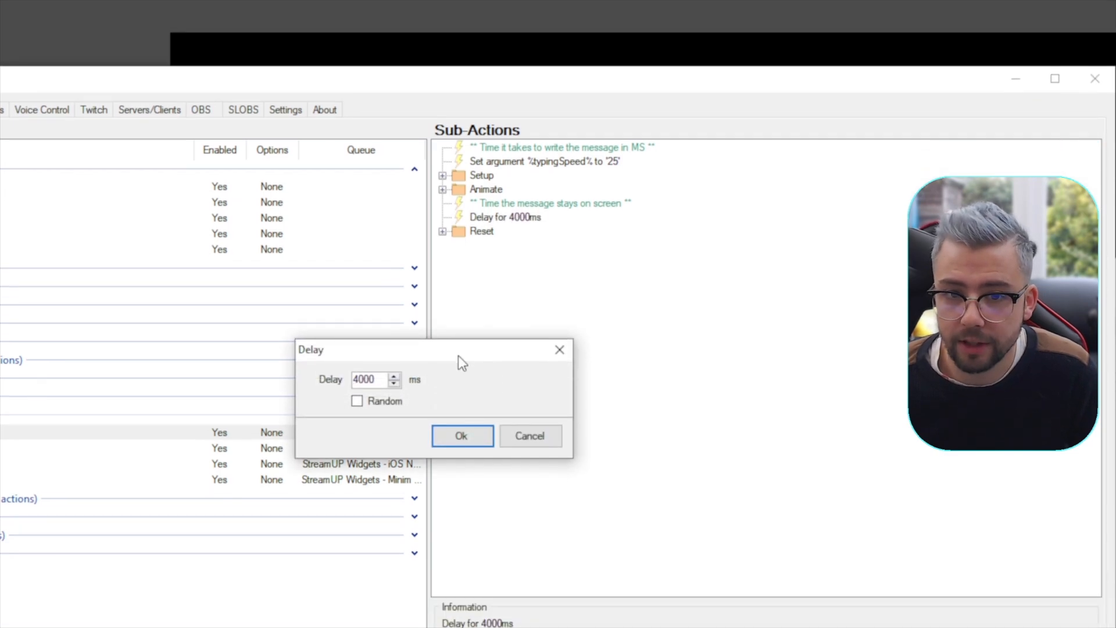
left_click(462, 434)
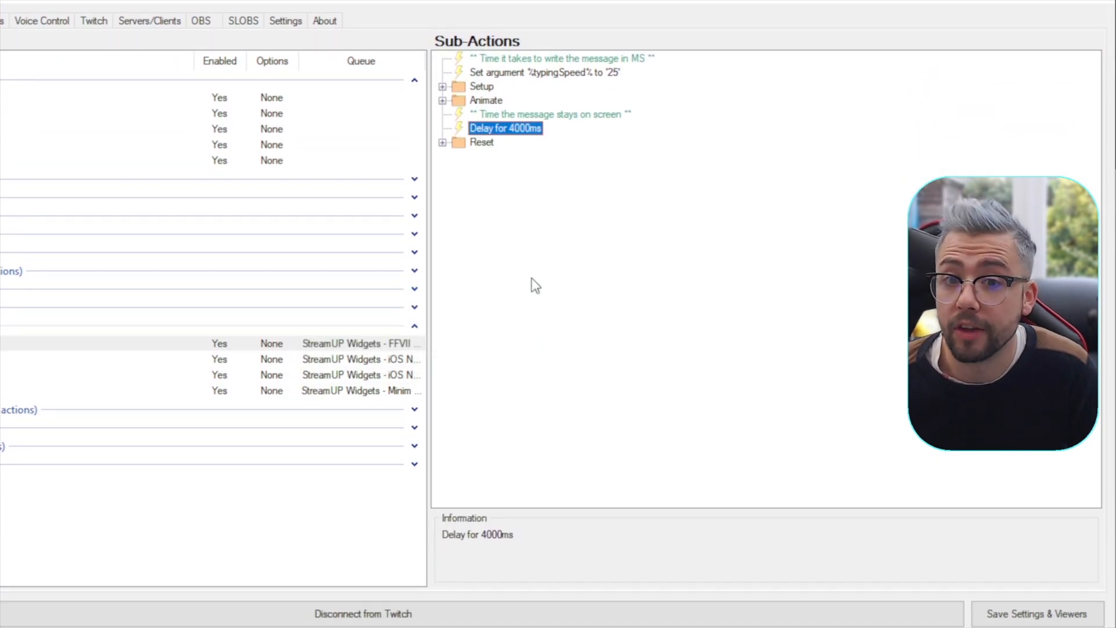
double_click(544, 72)
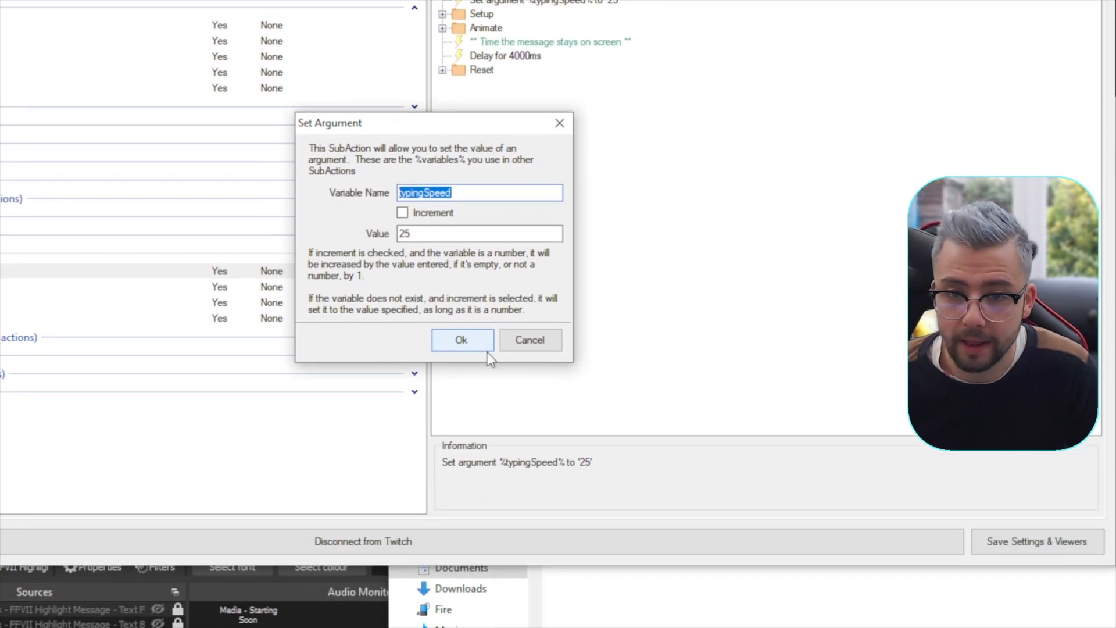
left_click(462, 340)
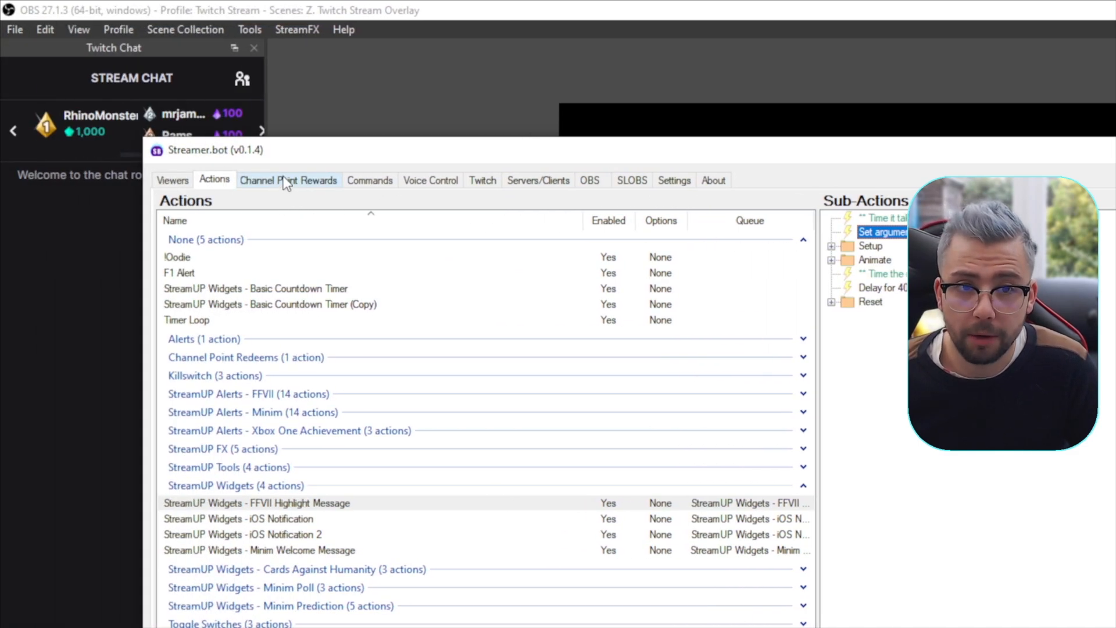
View the Highlight Your Message On Screen! reward's settings in Channel Point Rewards.
left_click(288, 180)
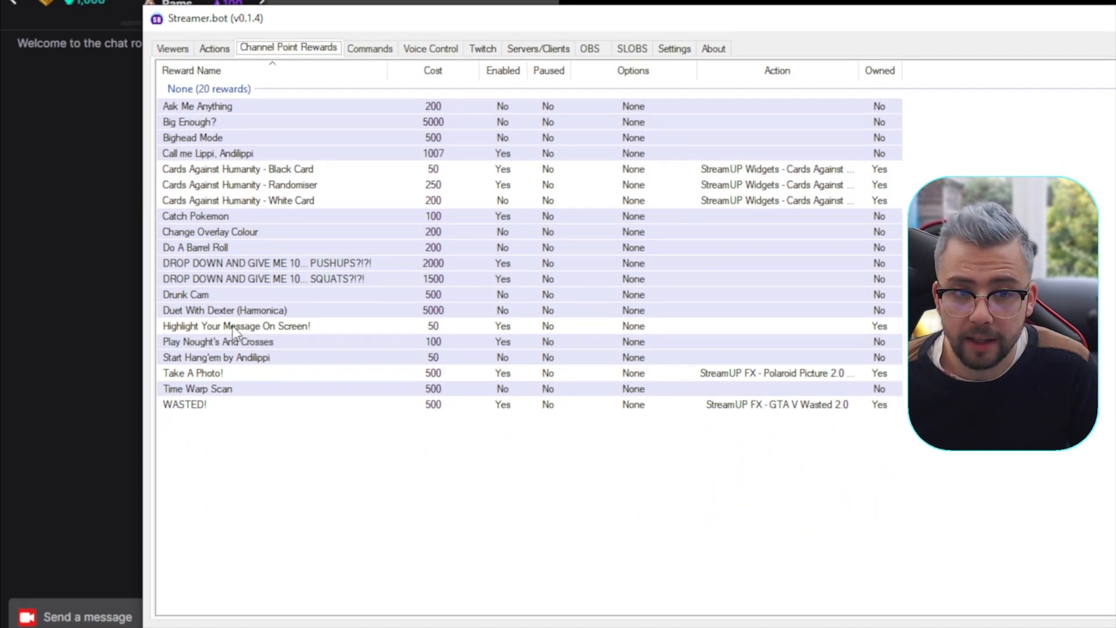
left_click(236, 325)
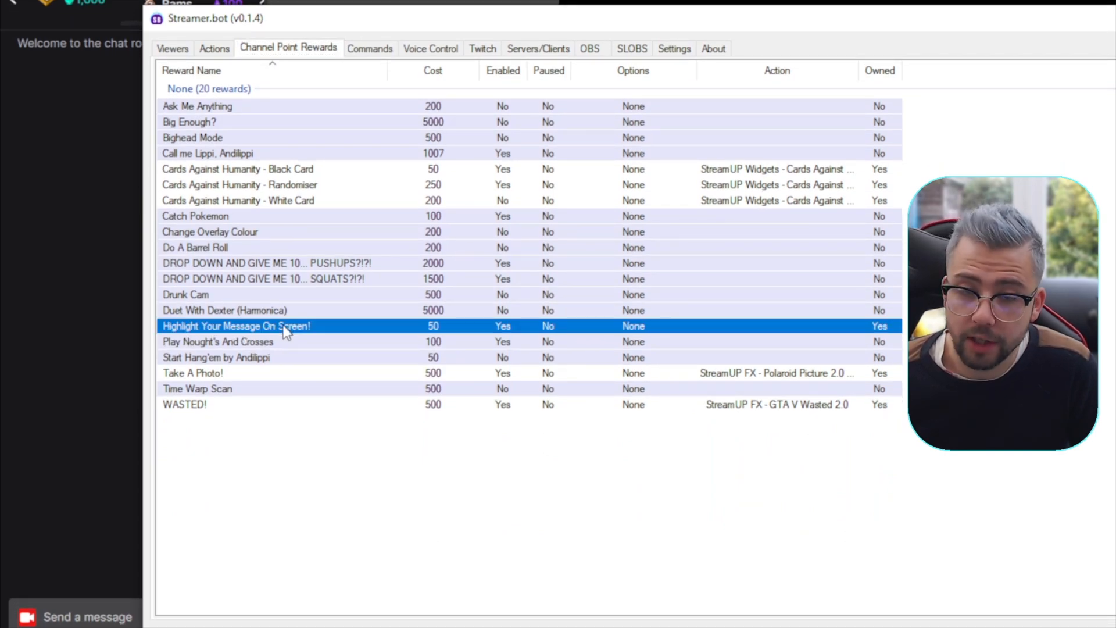
double_click(236, 326)
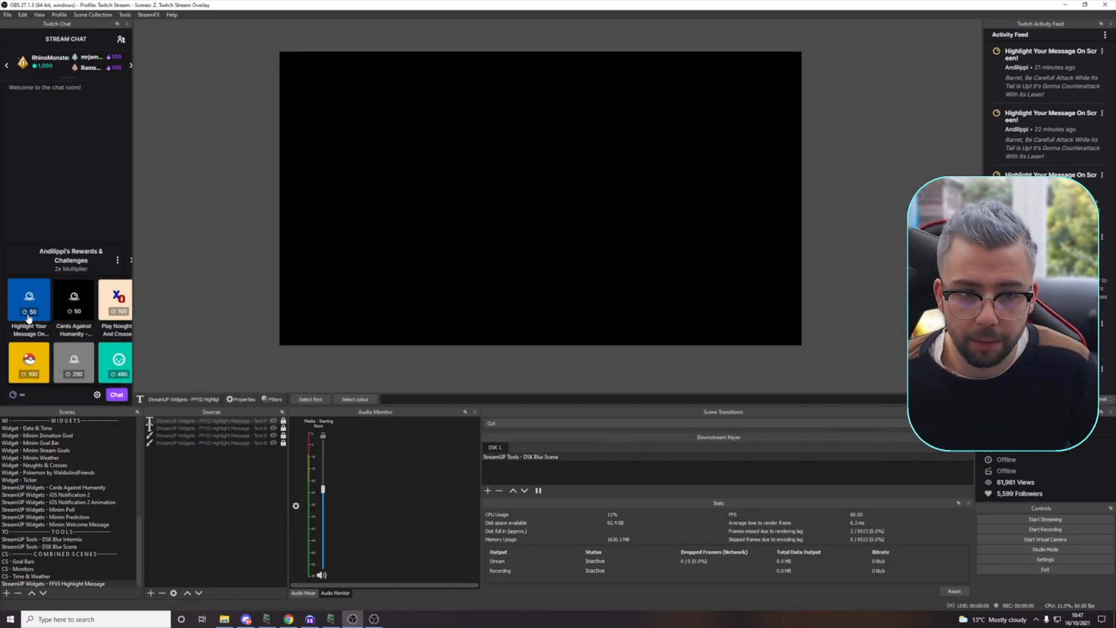
Redeem Highlight Your Message with message 'test' and check the main OBS connection.
left_click(29, 303)
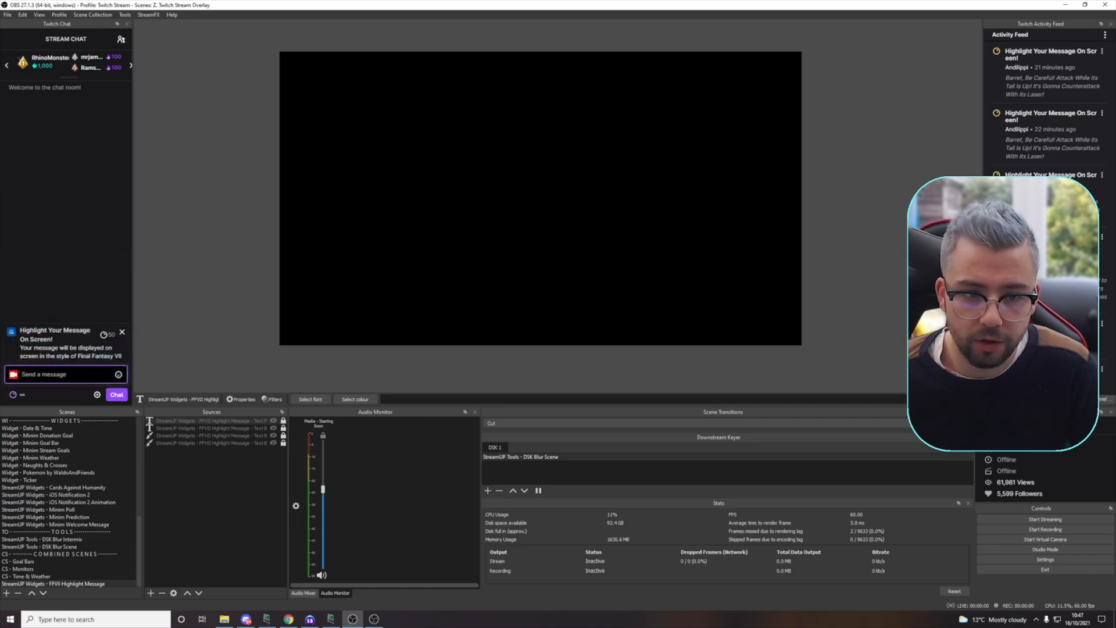
type("test")
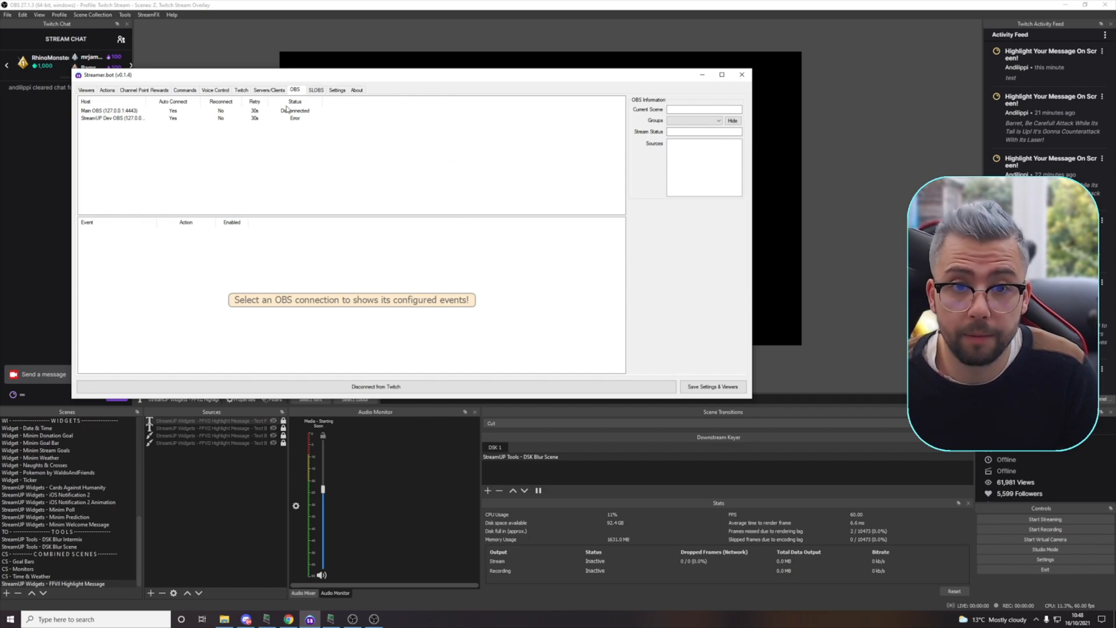
left_click(111, 109)
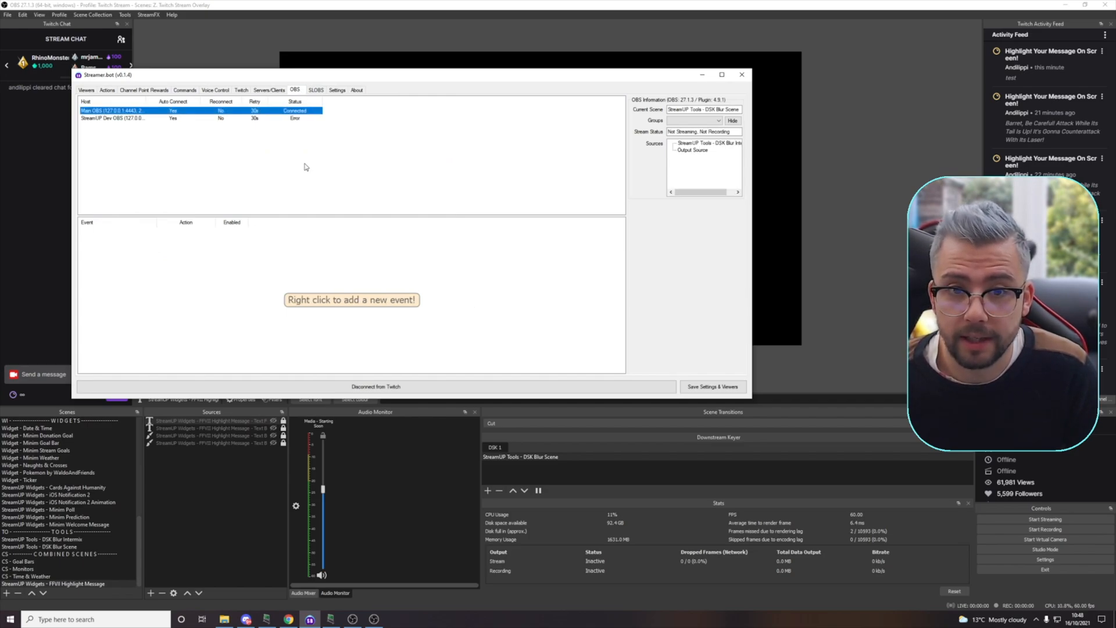
right_click(145, 109)
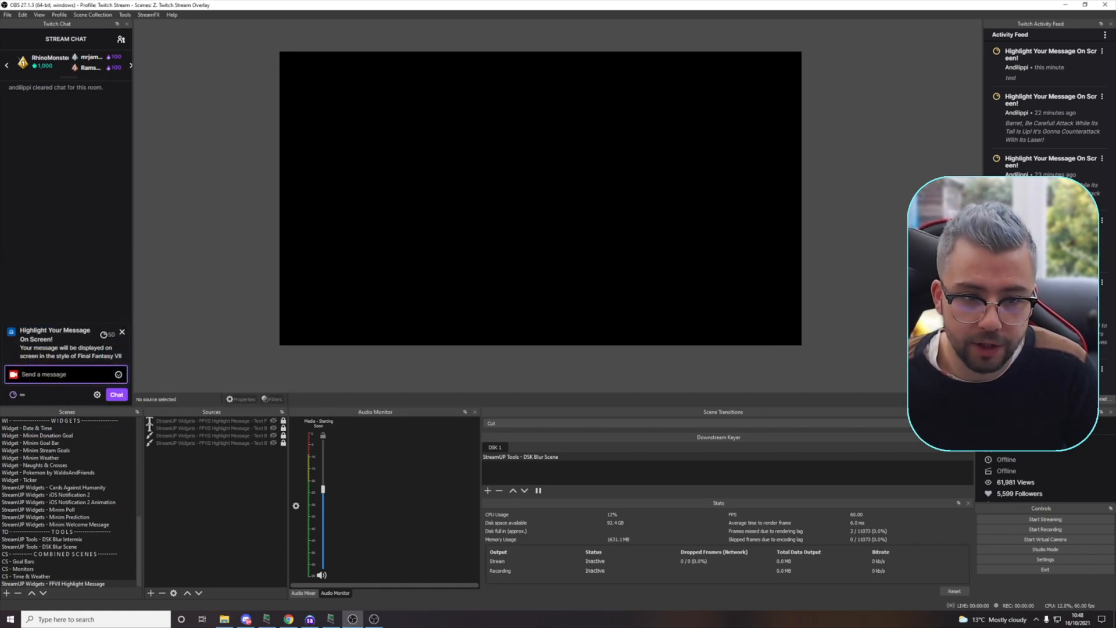
type("test")
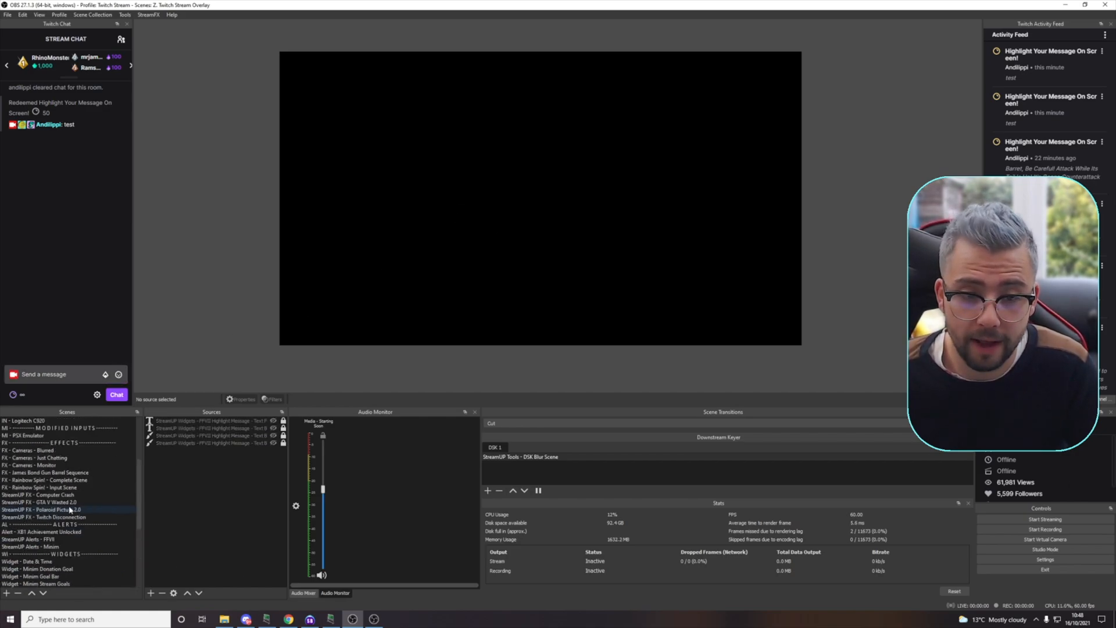
Add the FFVII Highlight Message widget scene to Just Chatting and redeem with 'Another test'.
left_click(23, 428)
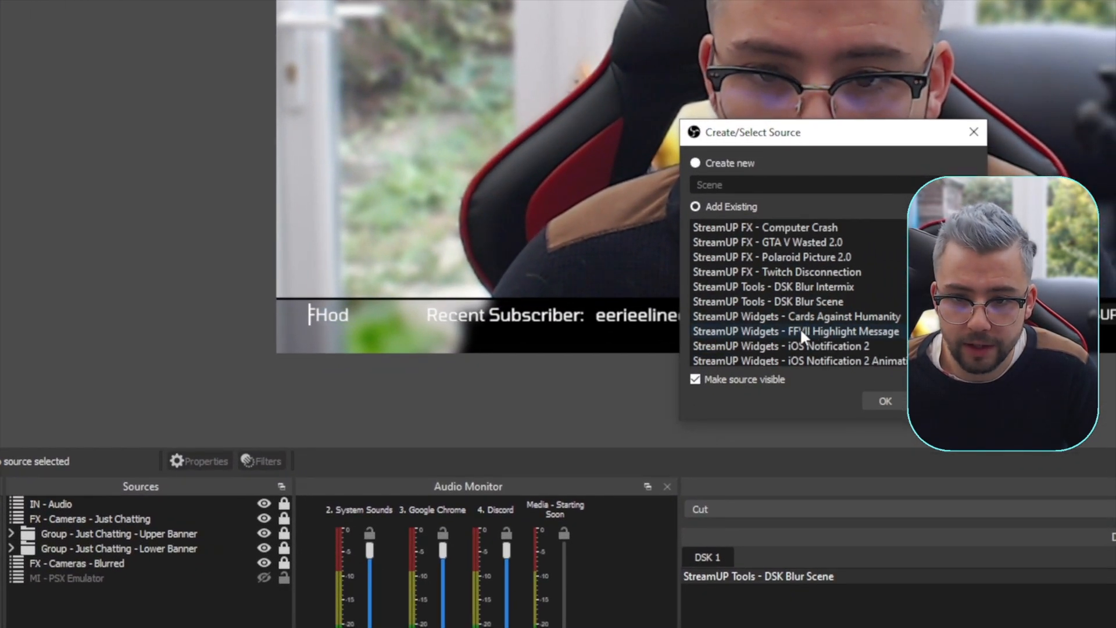
left_click(884, 401)
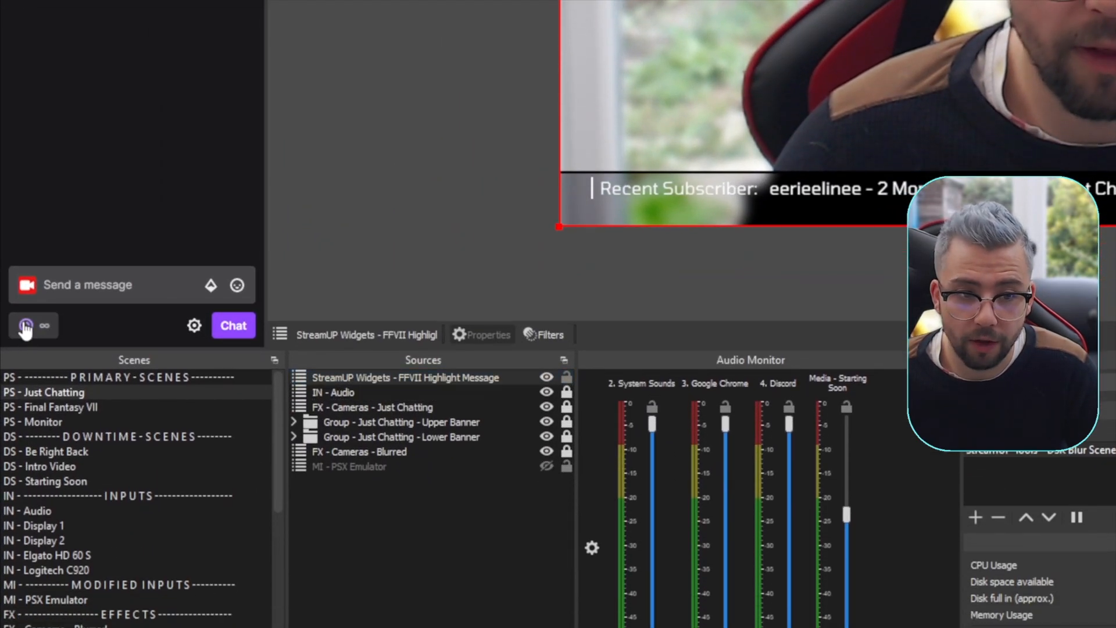
left_click(25, 325)
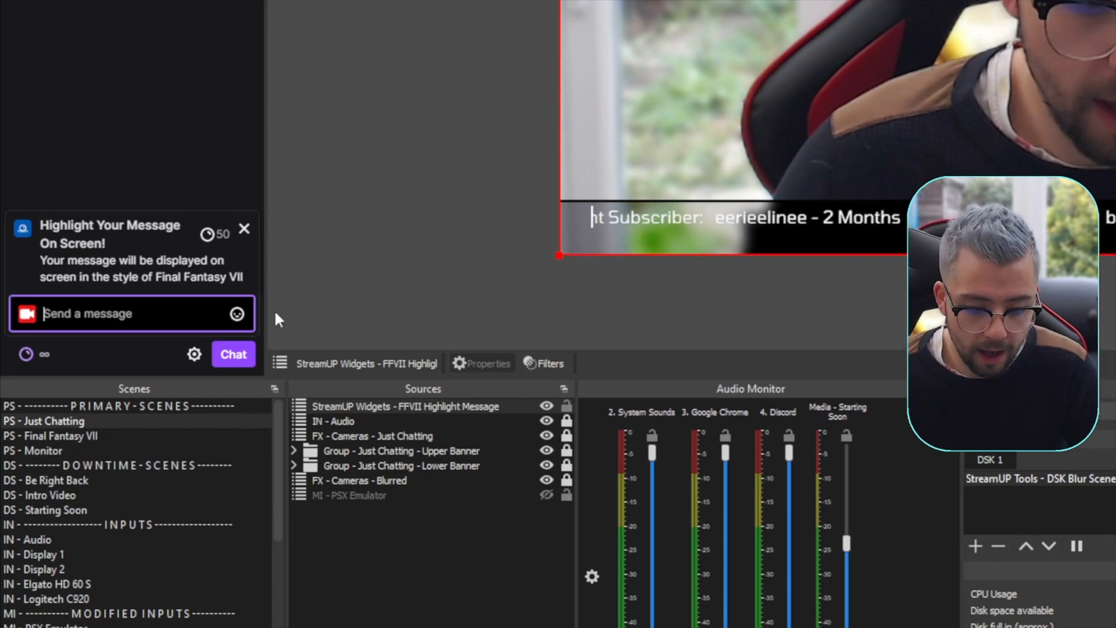
type("Another test")
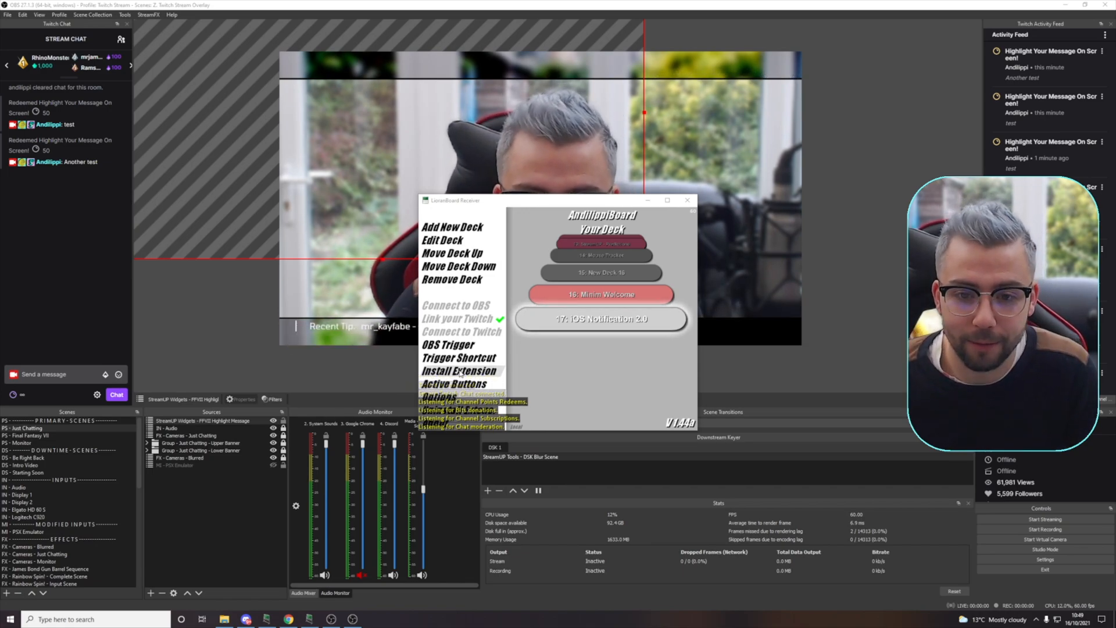
Install the extension from the LioranBoard Install folder, then connect to Twitch.
left_click(451, 371)
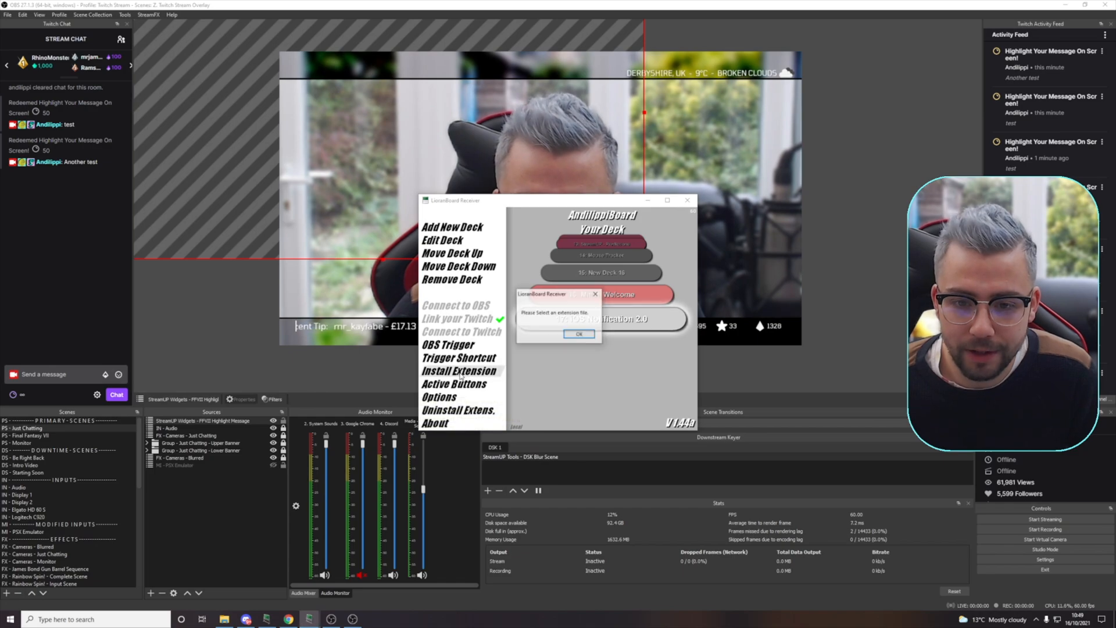
left_click(579, 333)
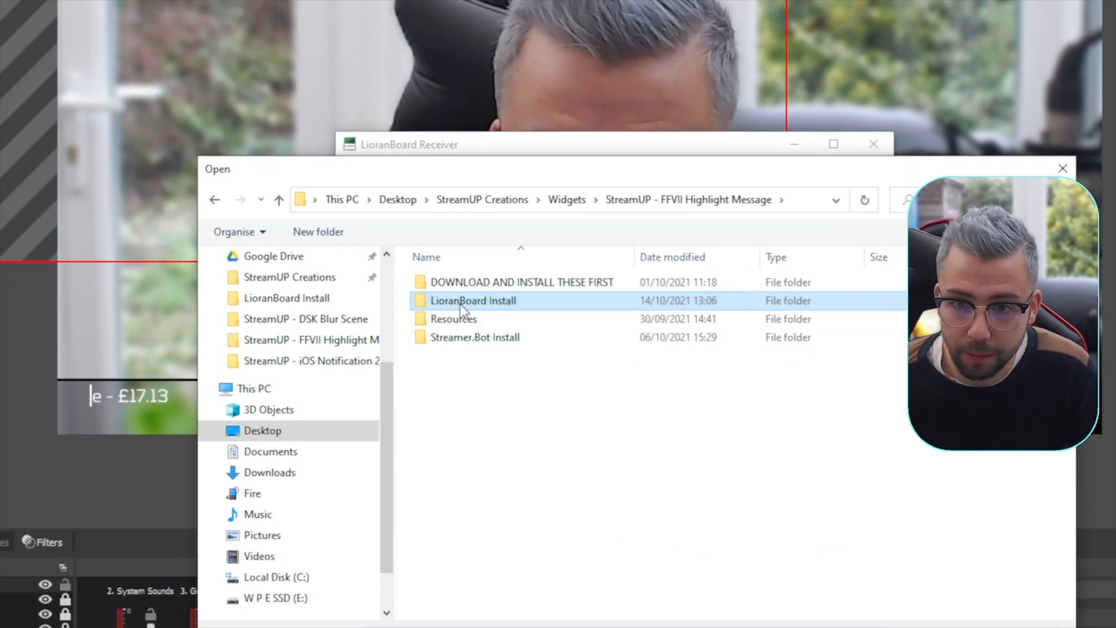
double_click(473, 300)
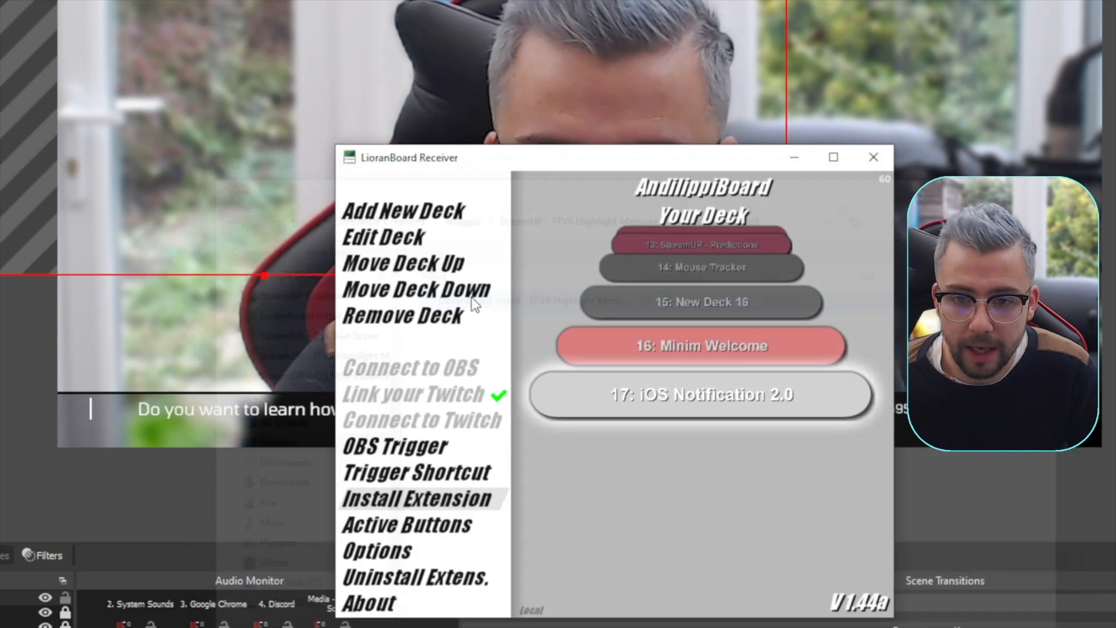
left_click(413, 498)
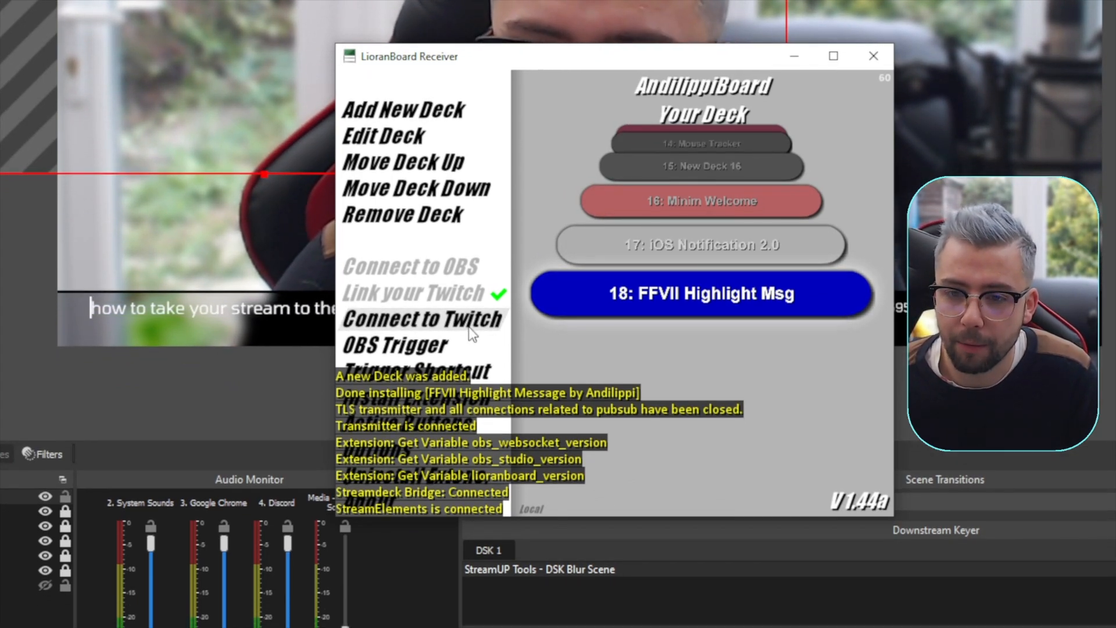
left_click(422, 319)
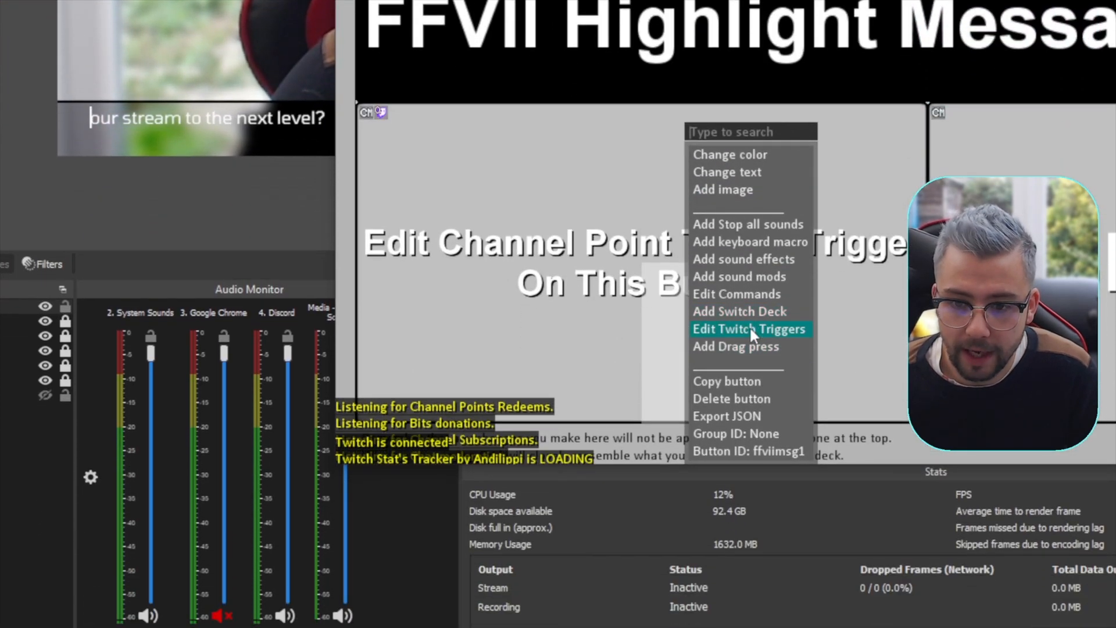
Set the Edit Channel Point button's Twitch trigger to the highlight message channel point reward.
left_click(751, 329)
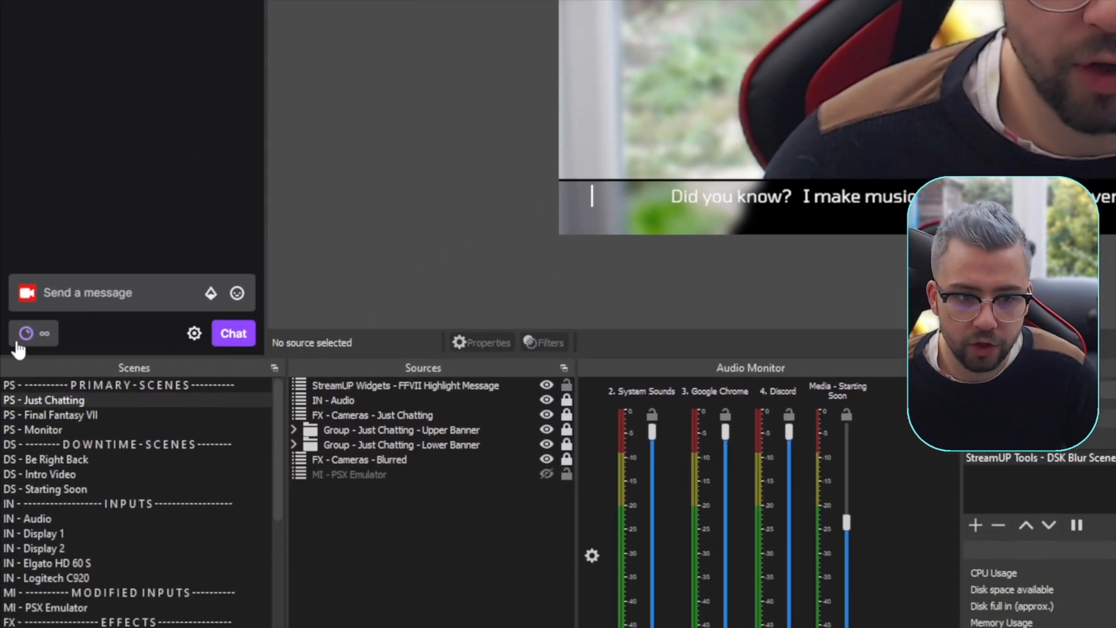
Redeem the highlight message reward with 'test2', then show the trigger button's command list.
left_click(27, 333)
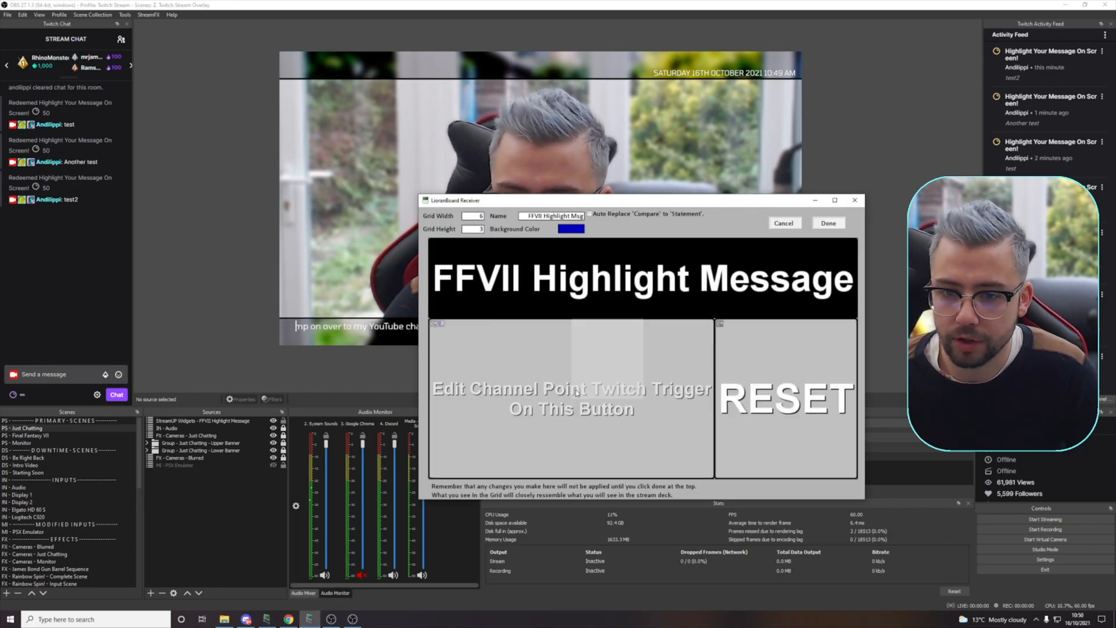
left_click(572, 398)
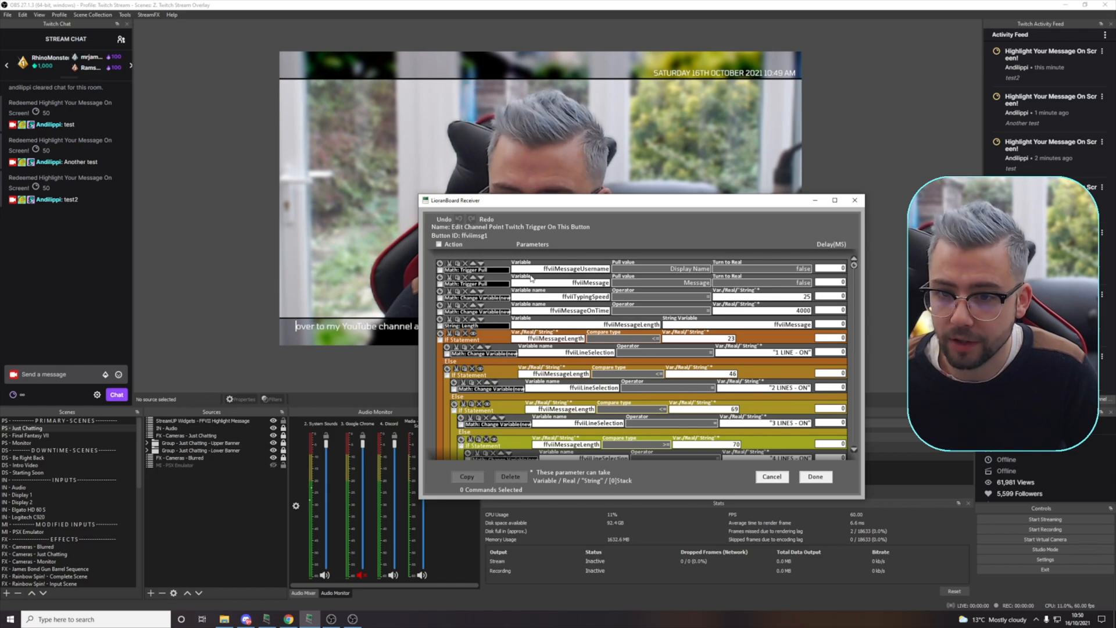